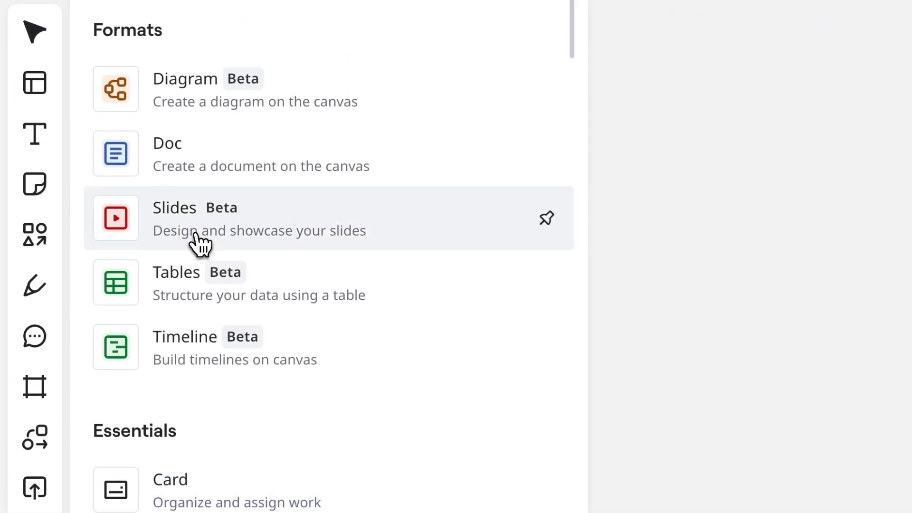
# Insert a Slides presentation from the Formats panel onto the board.
pyautogui.click(93, 263)
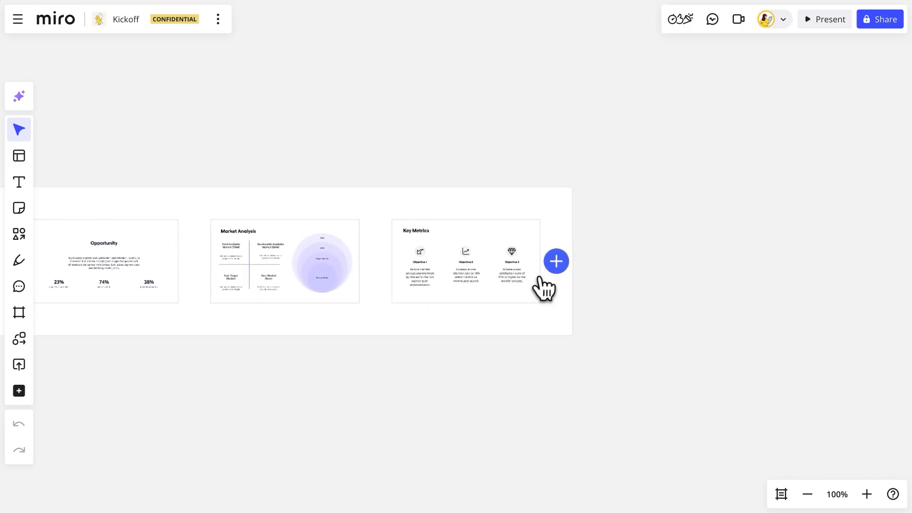
# Add a new frame beside the last slide for the kickoff title and problem content.
pyautogui.click(555, 261)
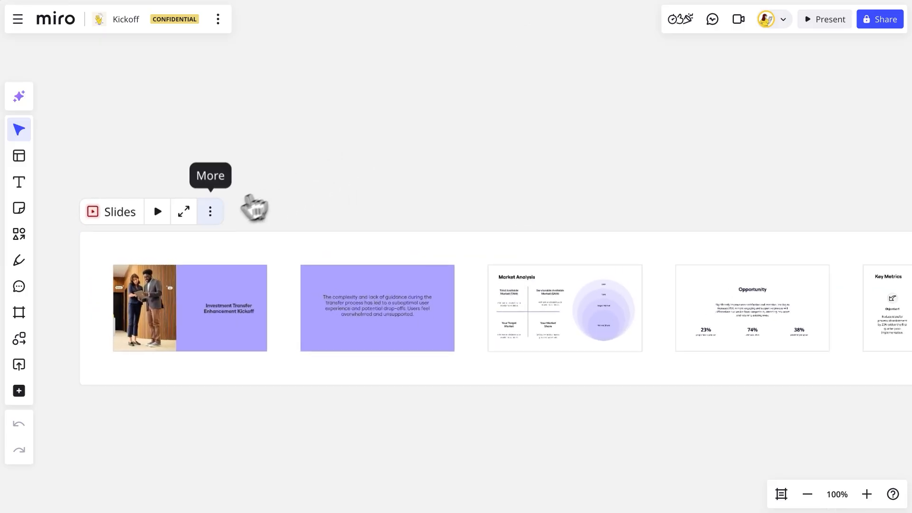
# Choose Styles from the presentation's More menu to apply a beige and dark theme.
pyautogui.click(210, 211)
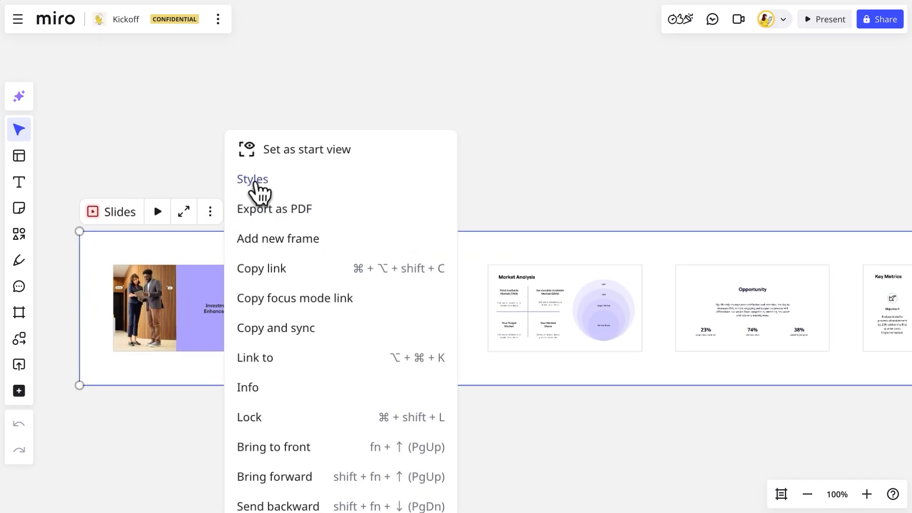
pyautogui.click(252, 179)
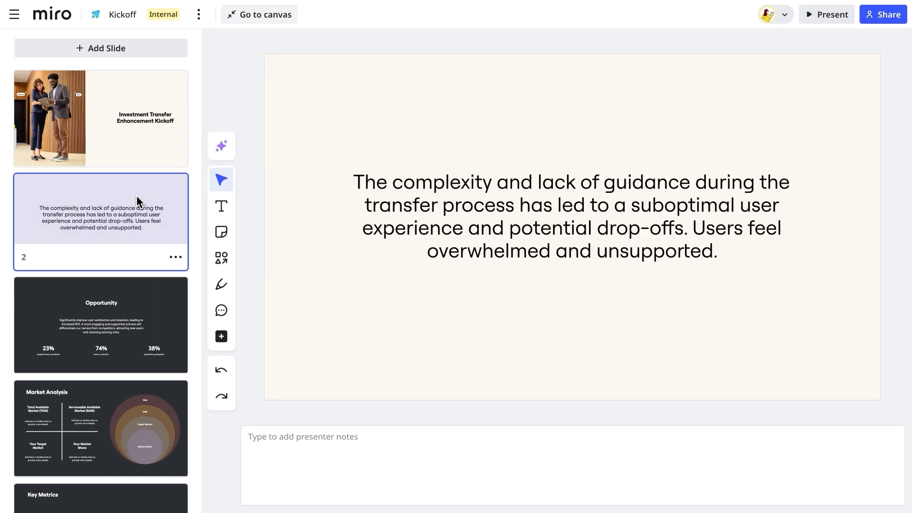
# Select the problem statement slide and open its background colour choices.
pyautogui.click(540, 452)
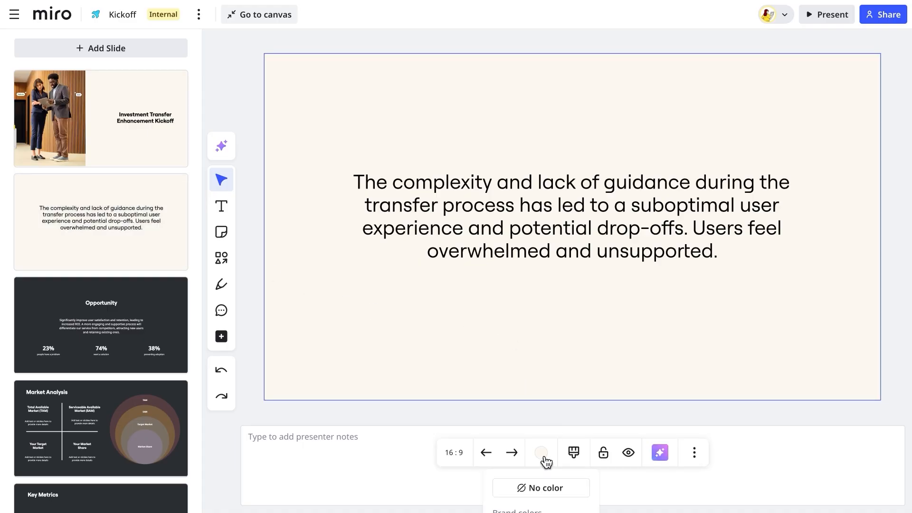
pyautogui.click(540, 452)
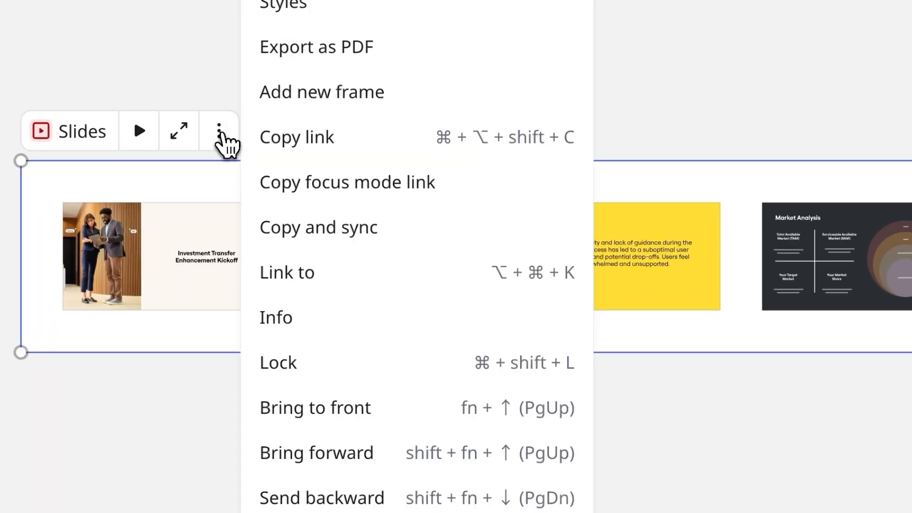
# Use the Slides More menu to reorder frames so Opportunity comes second.
pyautogui.click(218, 130)
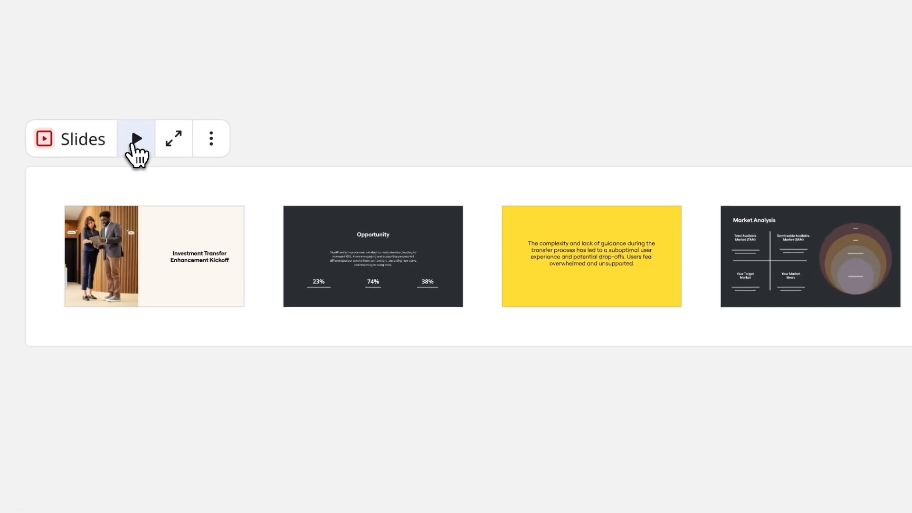
# Play the slides live and advance to frame 6 of 7, Participant feedback.
pyautogui.click(135, 139)
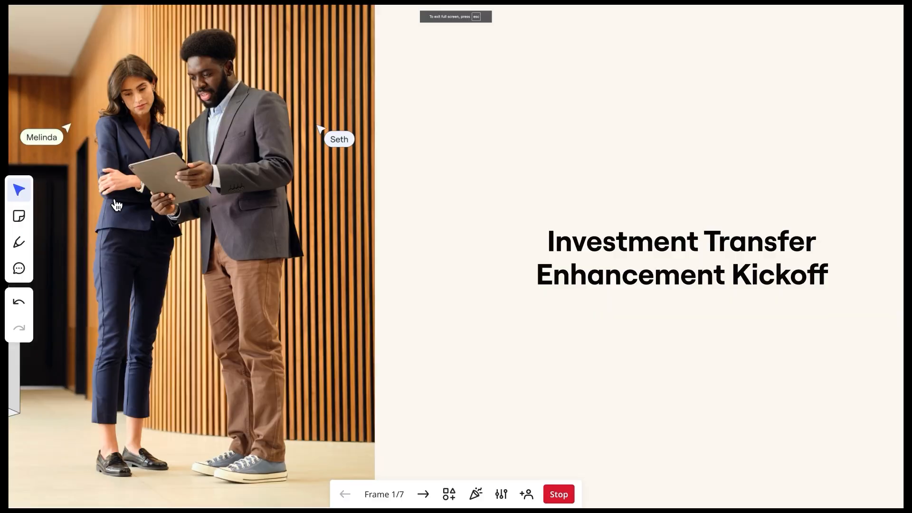
pyautogui.click(423, 494)
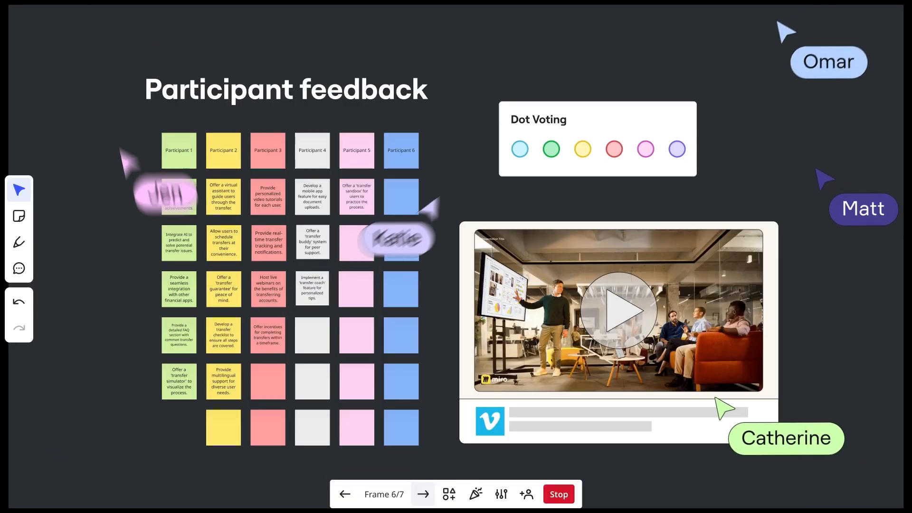
pyautogui.click(618, 309)
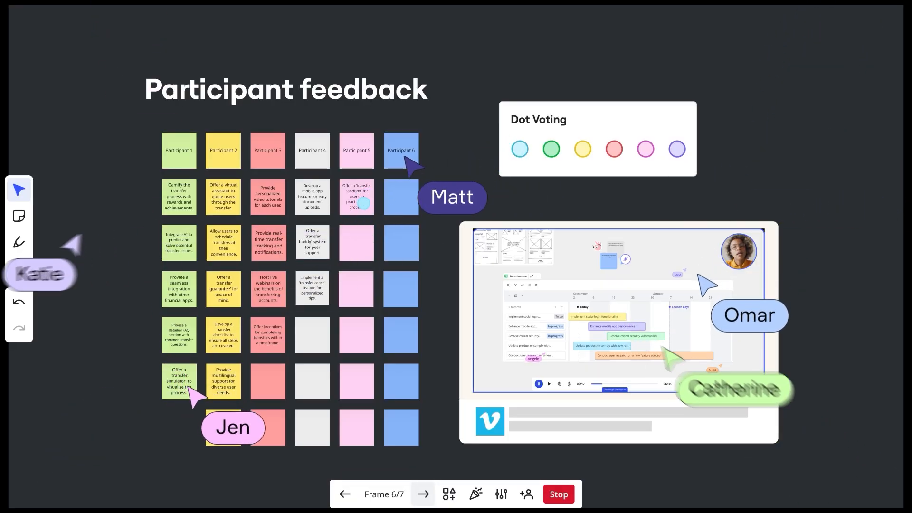